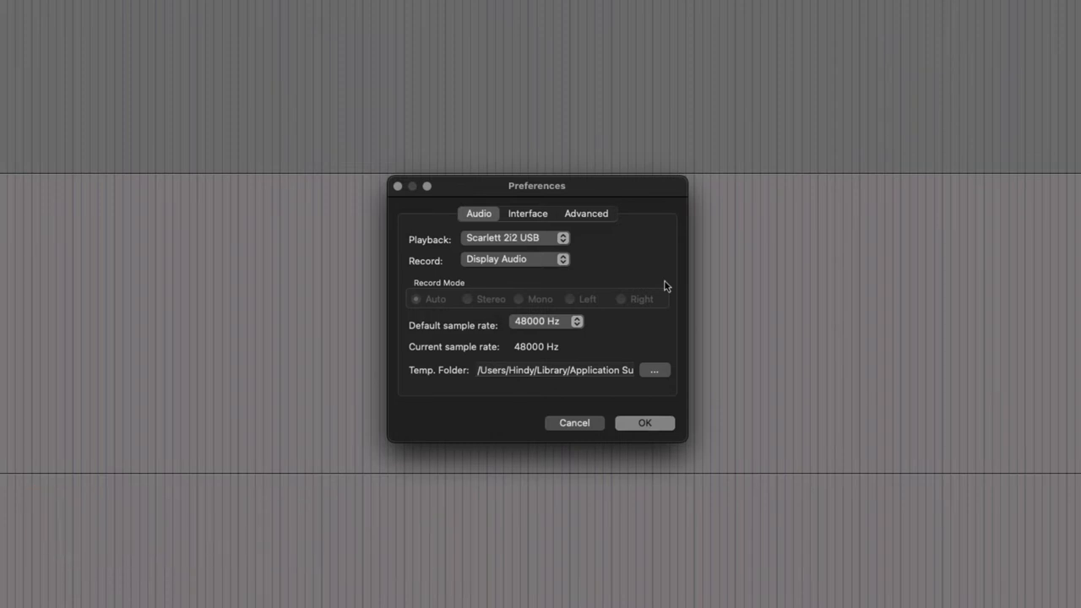
Step: Choose Scarlett 2i2 USB as the Record device in Audio preferences
{"action": "left_click", "coordinate": [510, 260]}
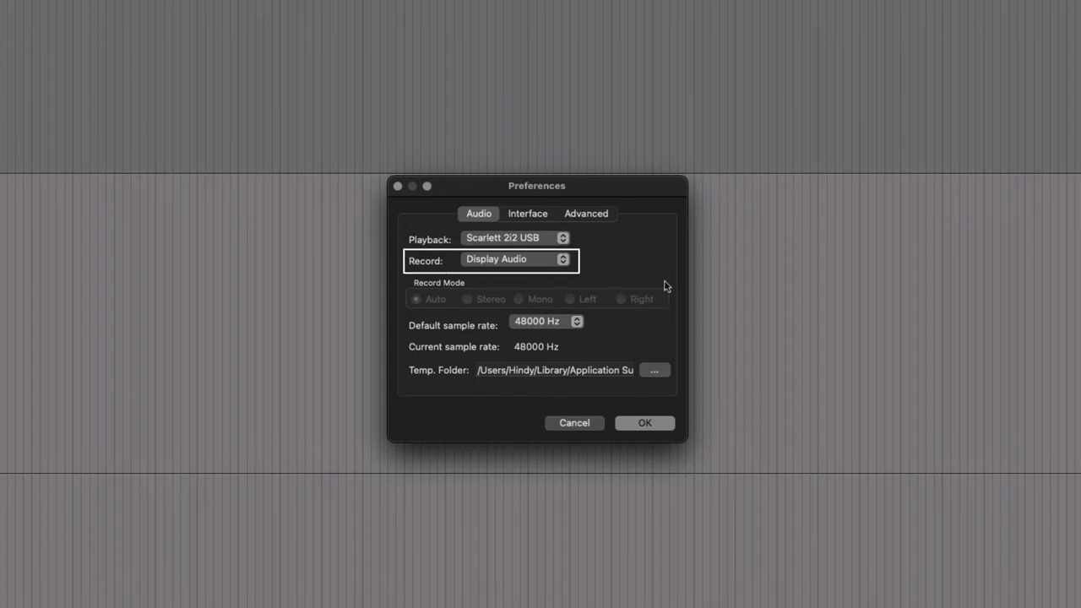
{"action": "mouse_move", "coordinate": [664, 283]}
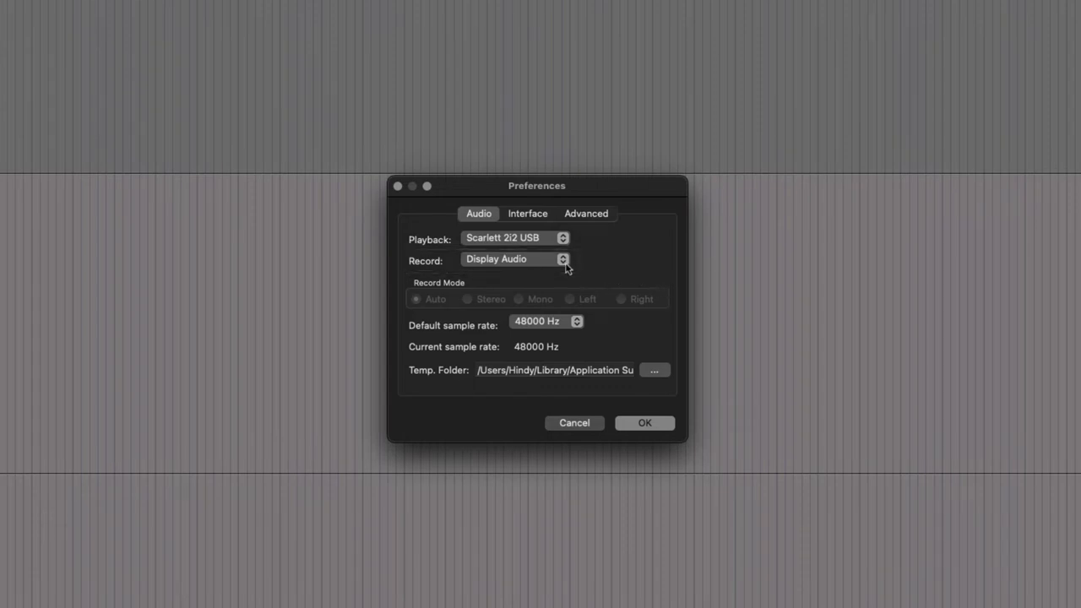
{"action": "left_click", "coordinate": [515, 260]}
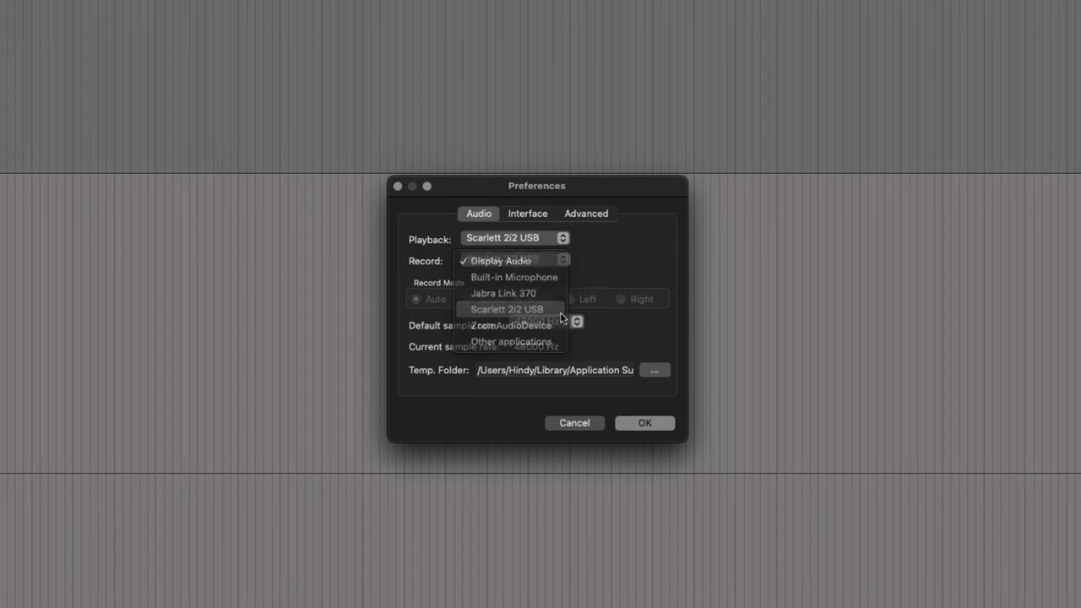
{"action": "left_click", "coordinate": [510, 309]}
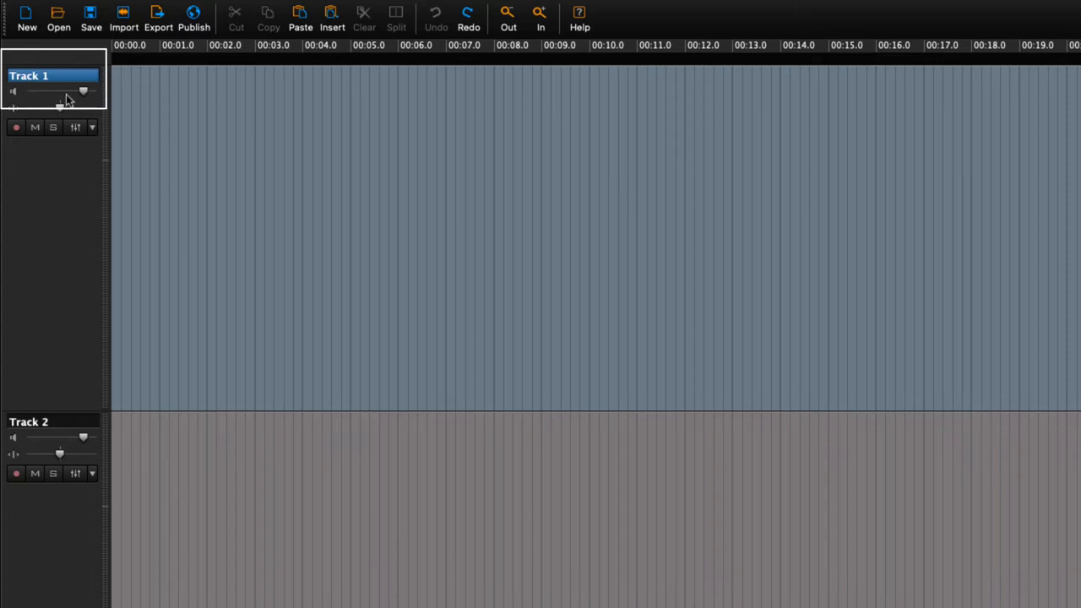
Step: Rename Track 1 to 'My Voice'
{"action": "double_click", "coordinate": [42, 76]}
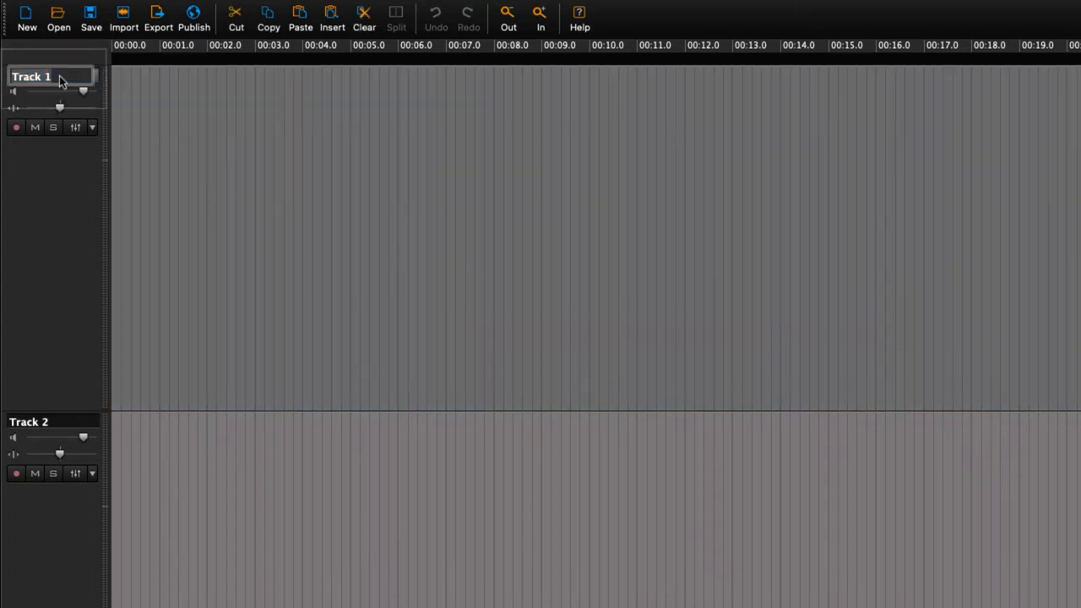
{"action": "type", "text": "My"}
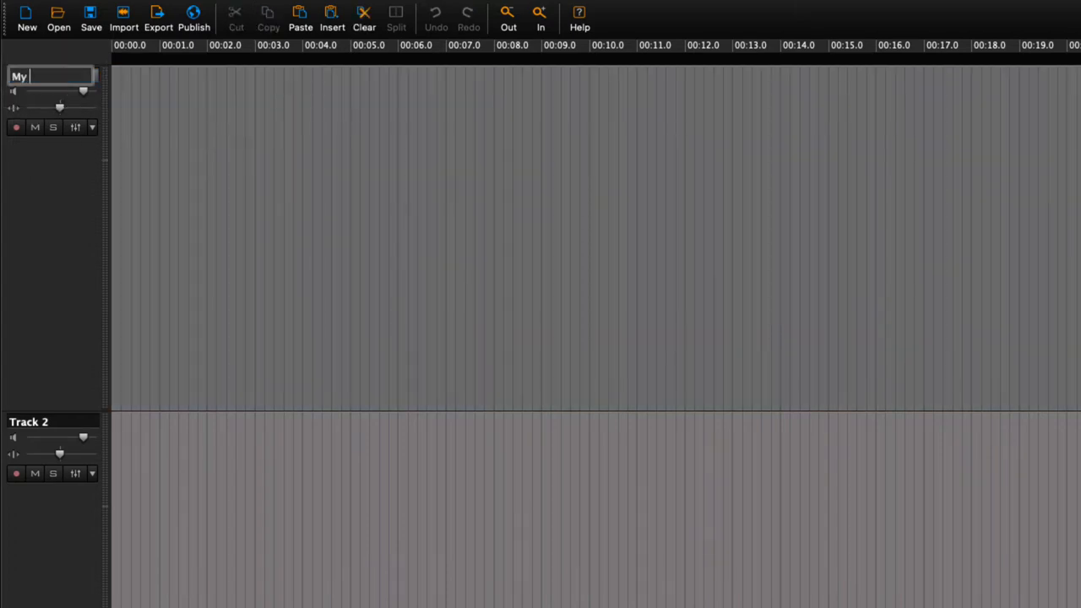
{"action": "type", "text": "Voice"}
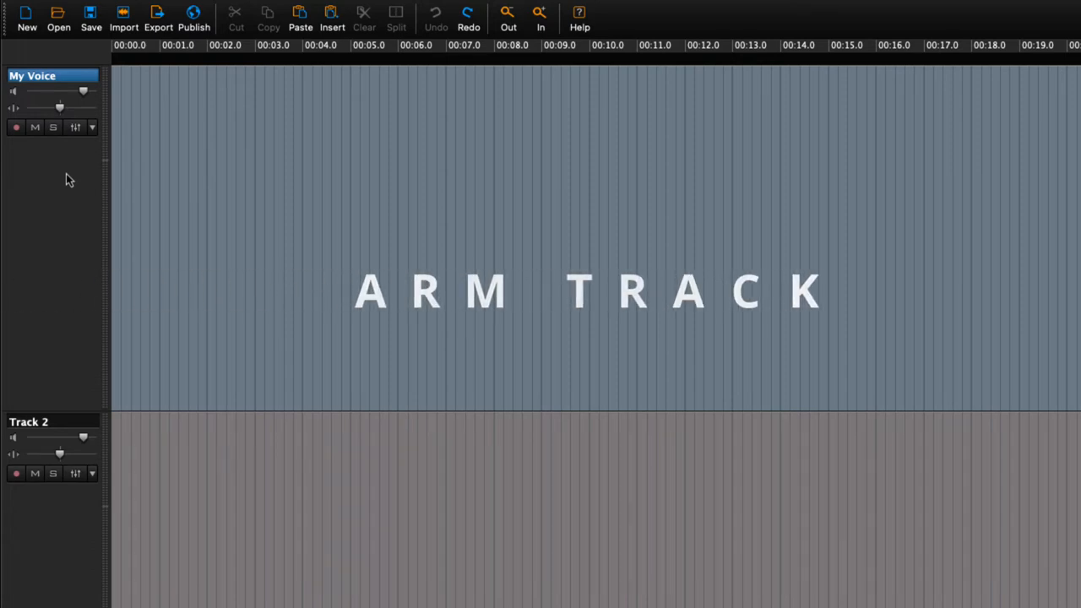
Step: Record-arm the My Voice track from its track header
{"action": "left_click", "coordinate": [17, 129]}
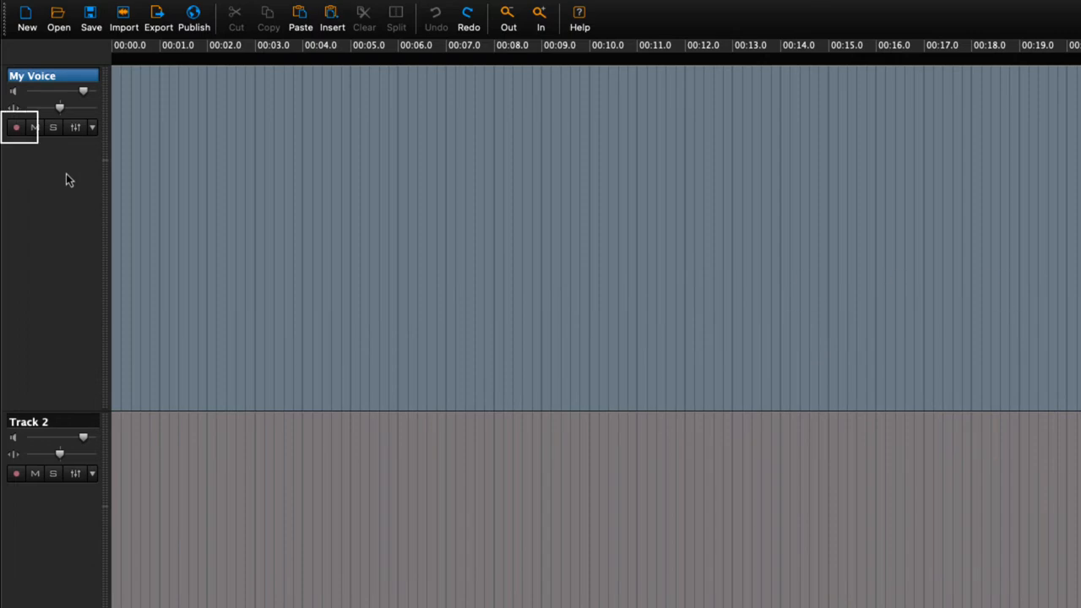
{"action": "mouse_move", "coordinate": [33, 162]}
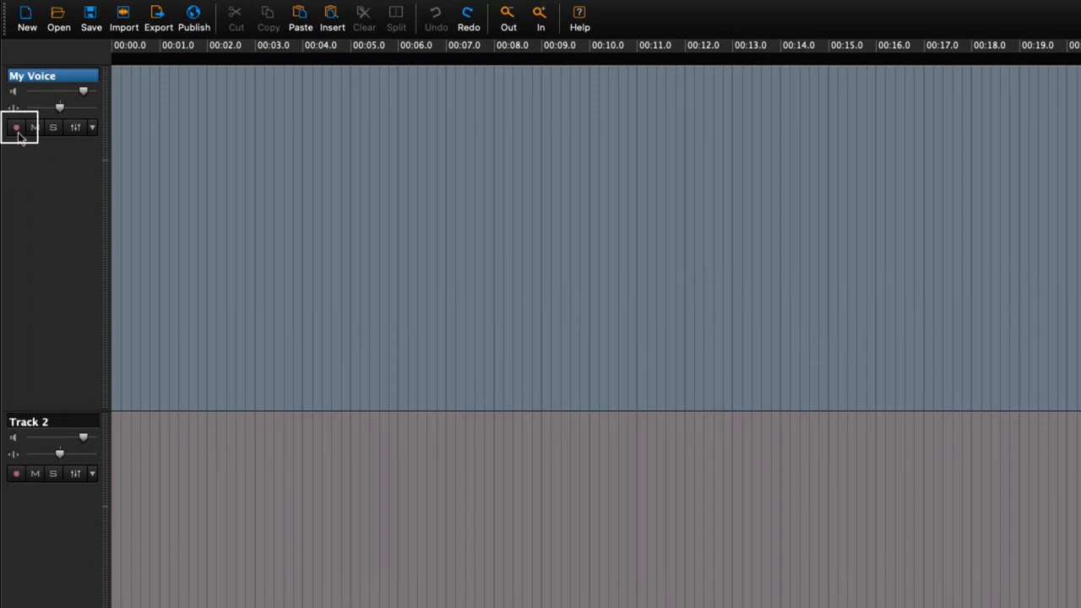
{"action": "left_click", "coordinate": [16, 129]}
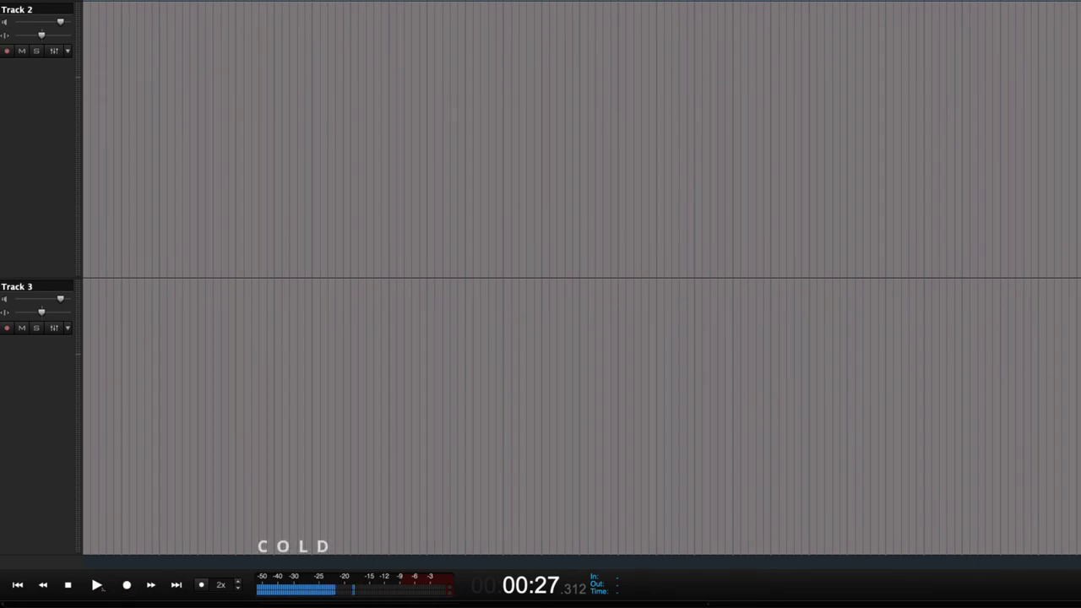
{"action": "left_click", "coordinate": [127, 586]}
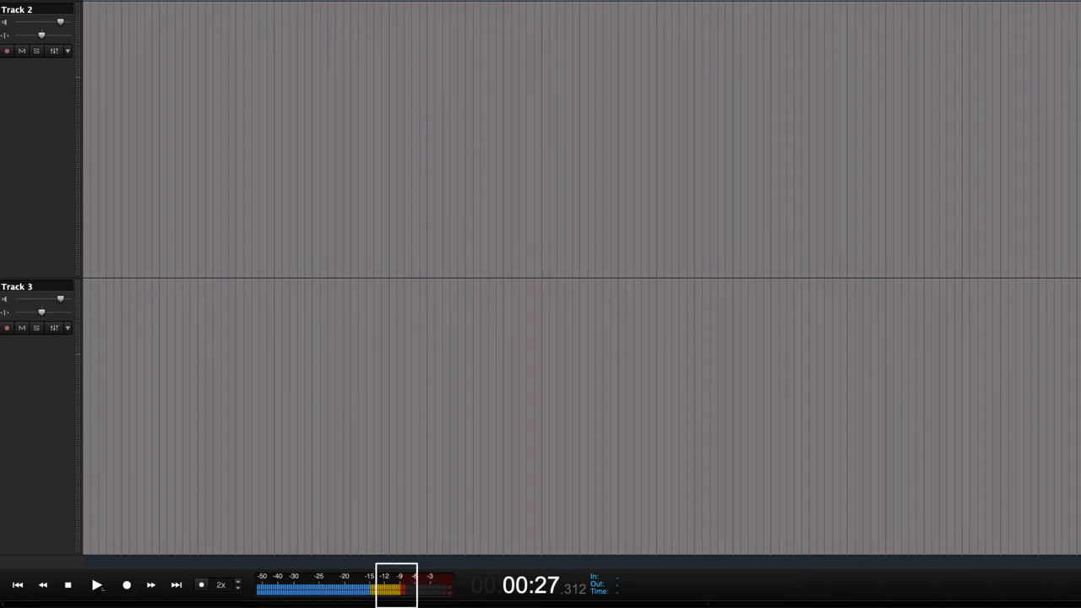
{"action": "left_click", "coordinate": [125, 584]}
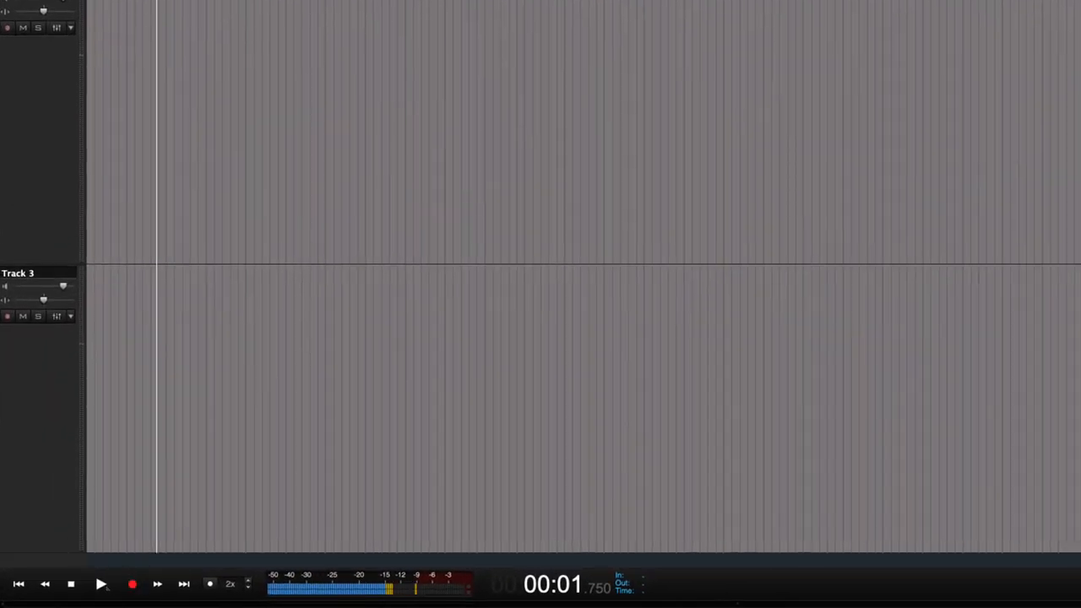
Step: Record a short voice clip onto My Voice and stop with the spacebar
{"action": "left_click", "coordinate": [132, 583]}
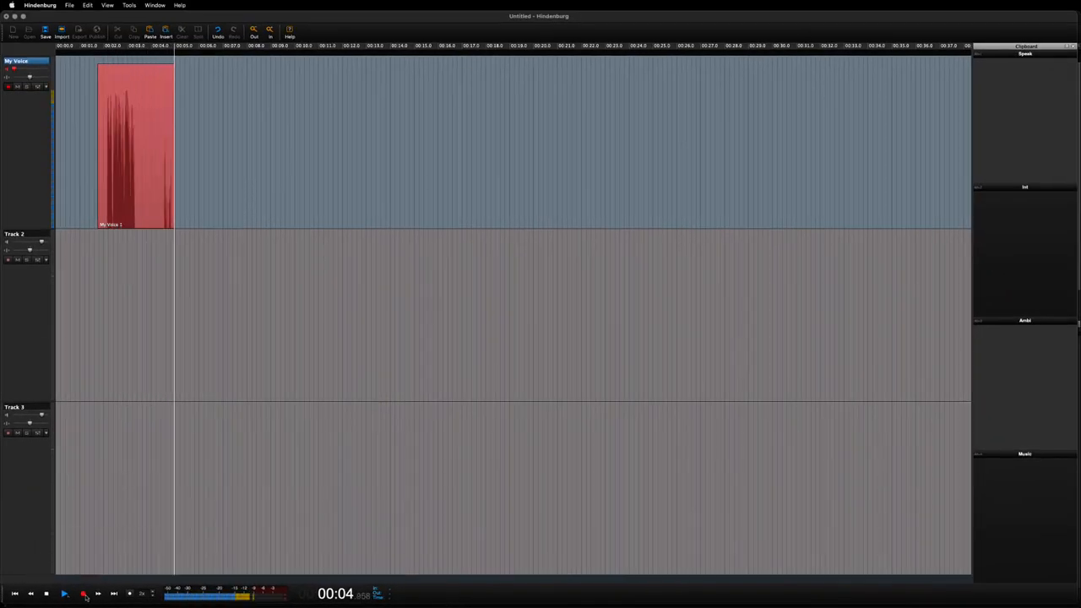
{"action": "key", "text": "space"}
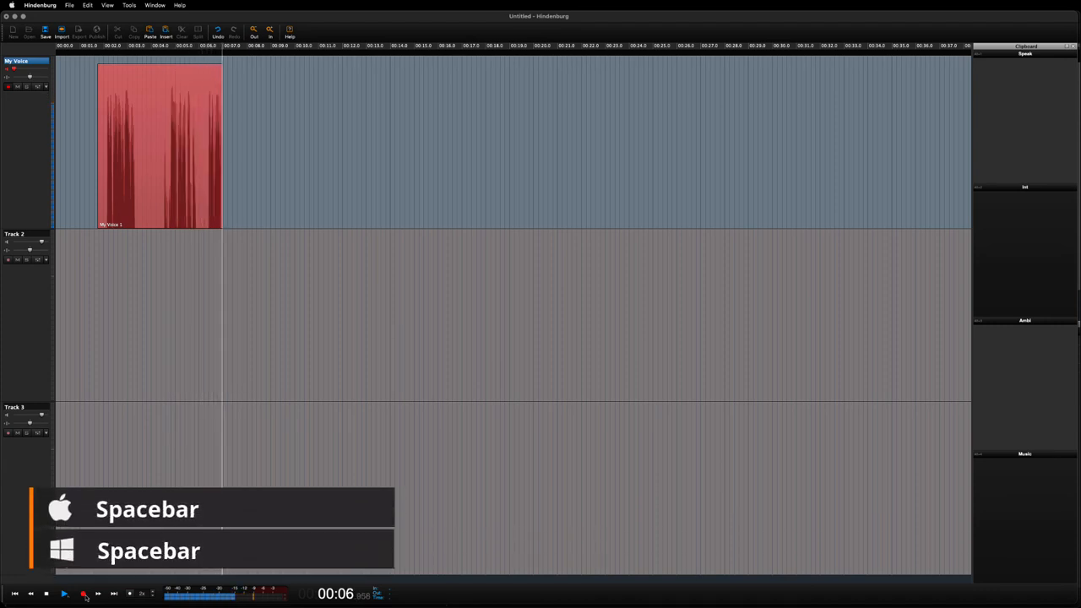
{"action": "key", "text": "space"}
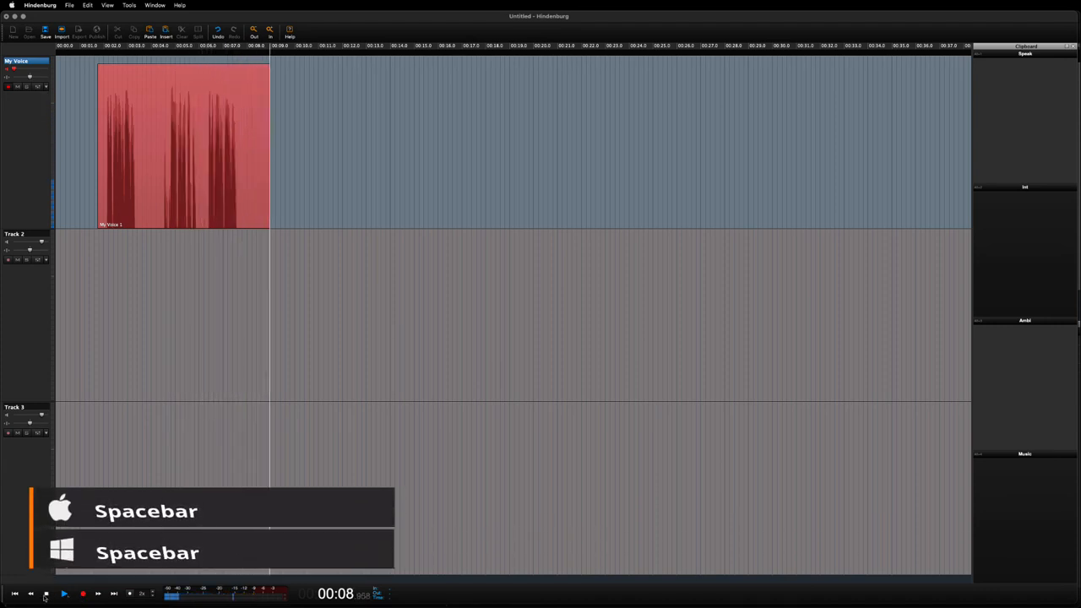